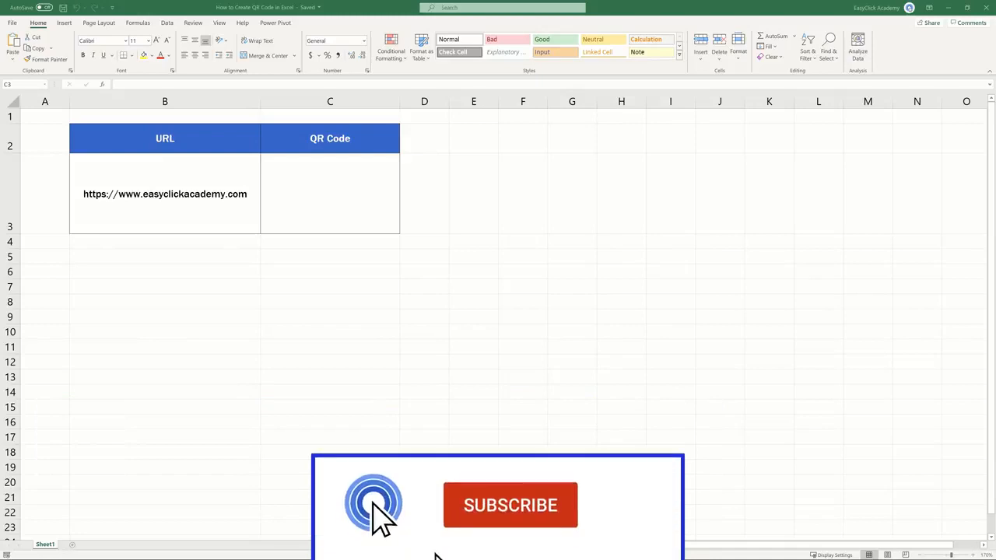
Step: Select cell C3, then find QR4Office in the Office add-in store (search 'qr4') and install it
click(510, 505)
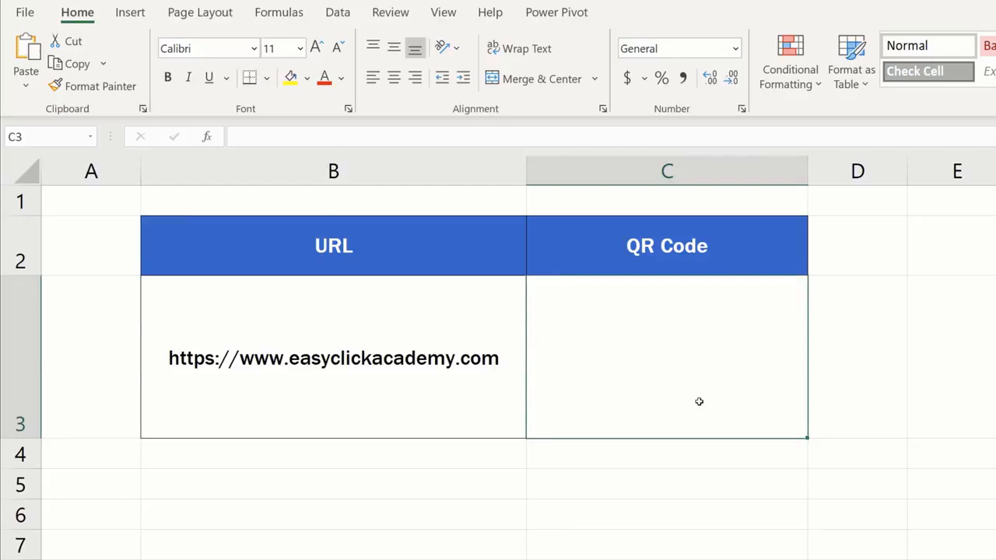
mouse_move(728, 407)
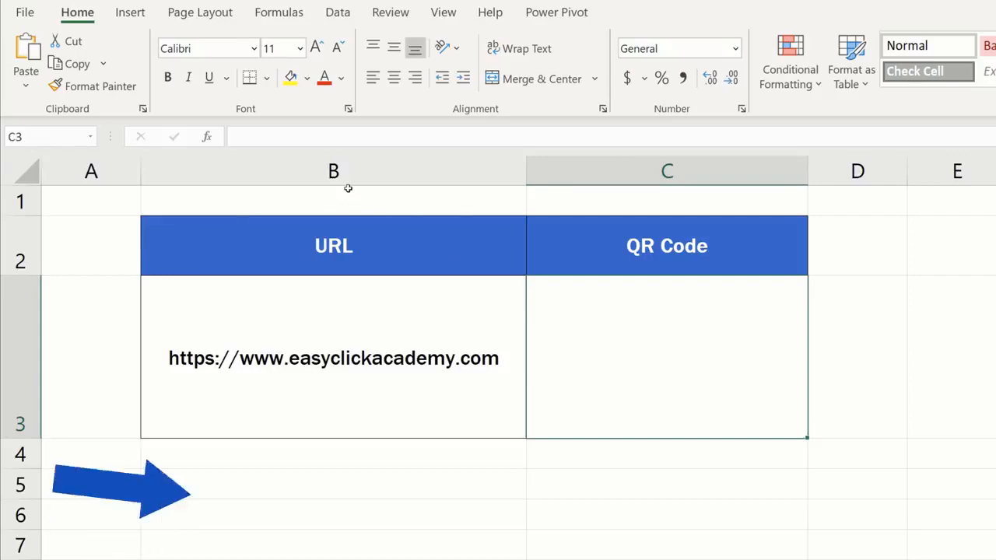
click(131, 13)
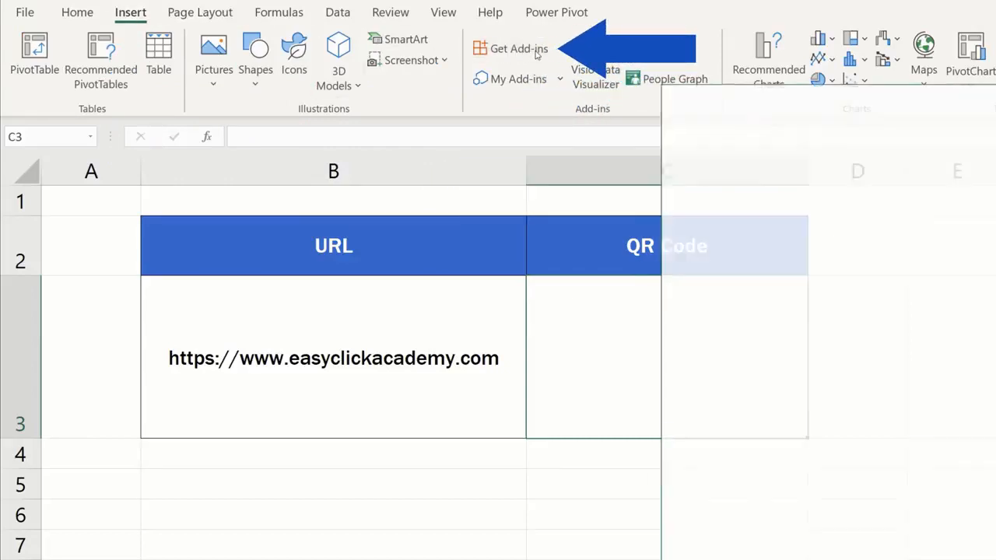
click(516, 49)
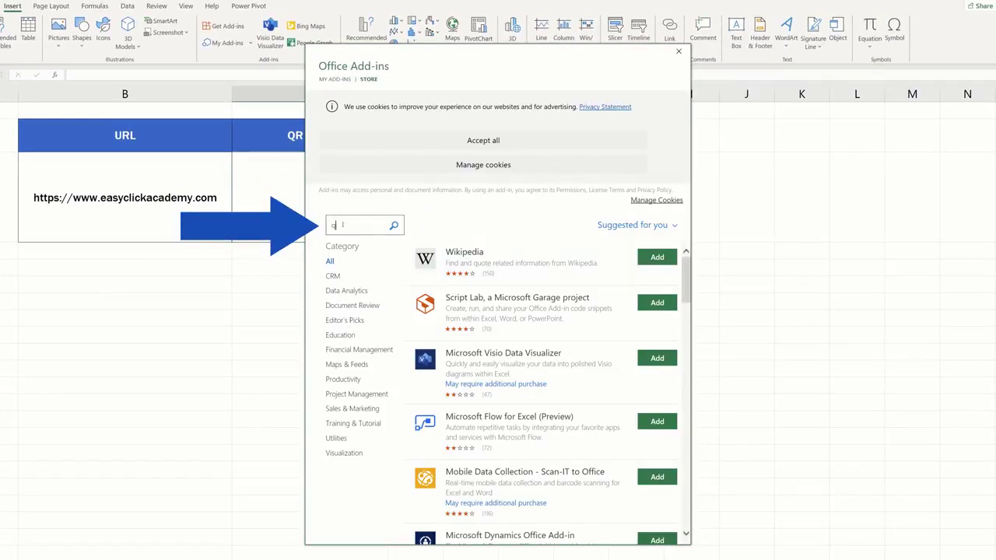
text(qr4)
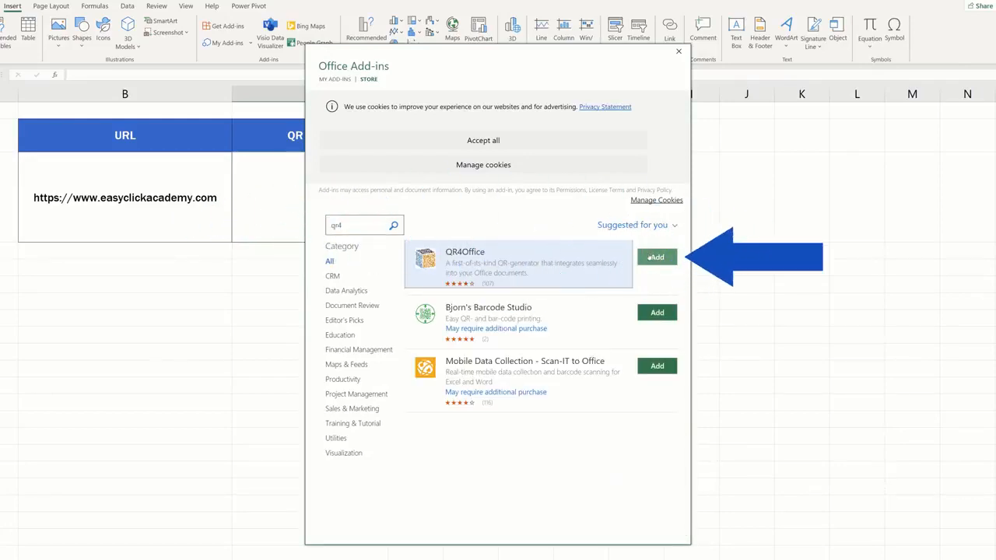
click(655, 257)
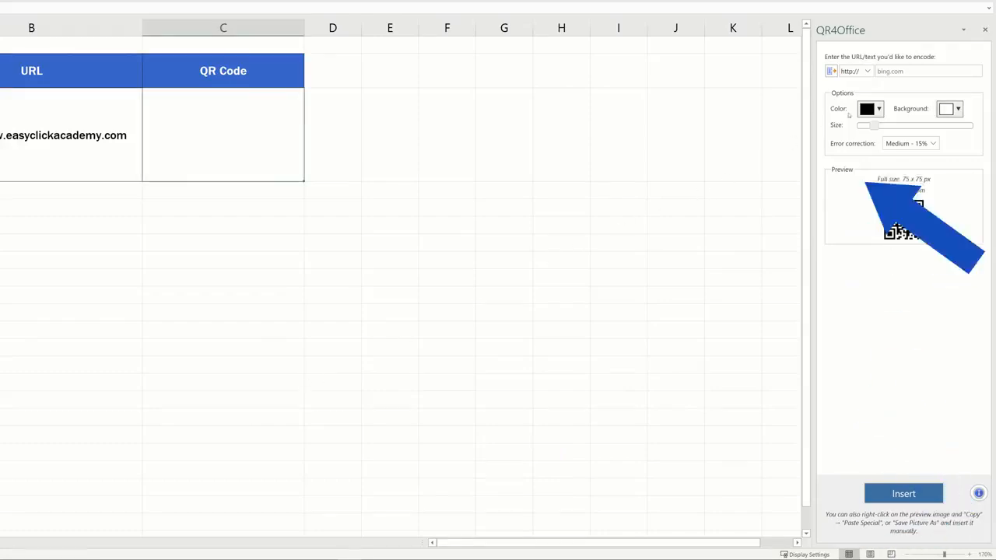
click(983, 28)
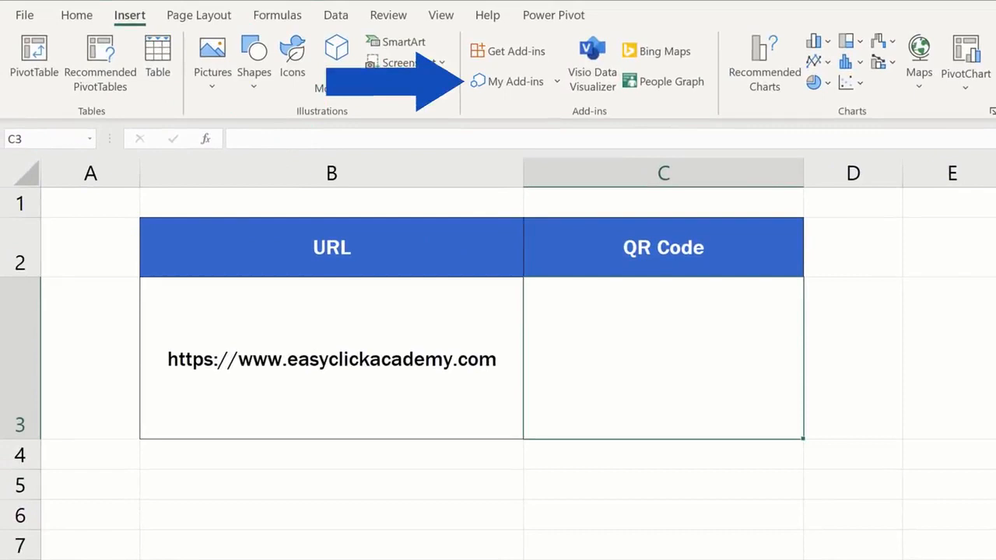
mouse_move(505, 88)
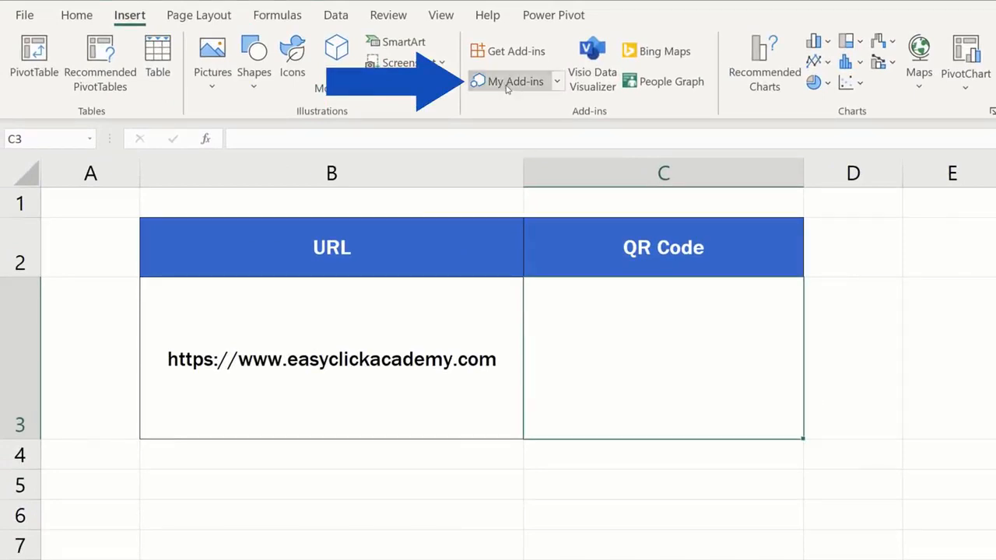
click(514, 81)
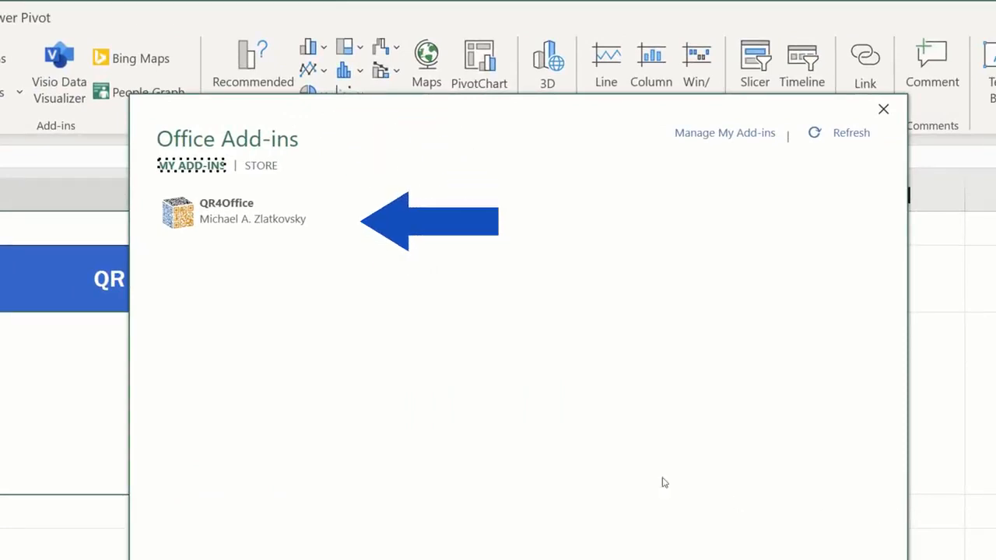
click(884, 109)
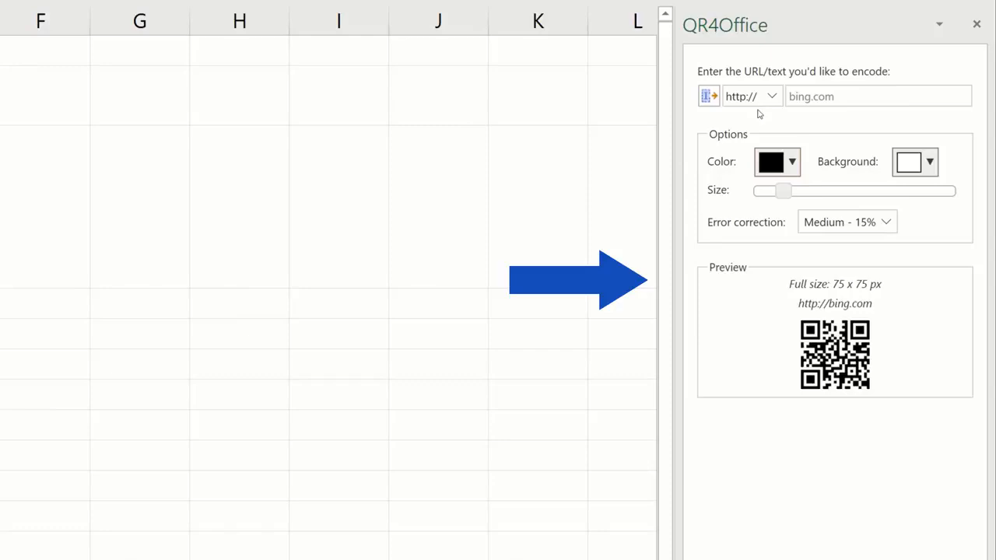
click(781, 96)
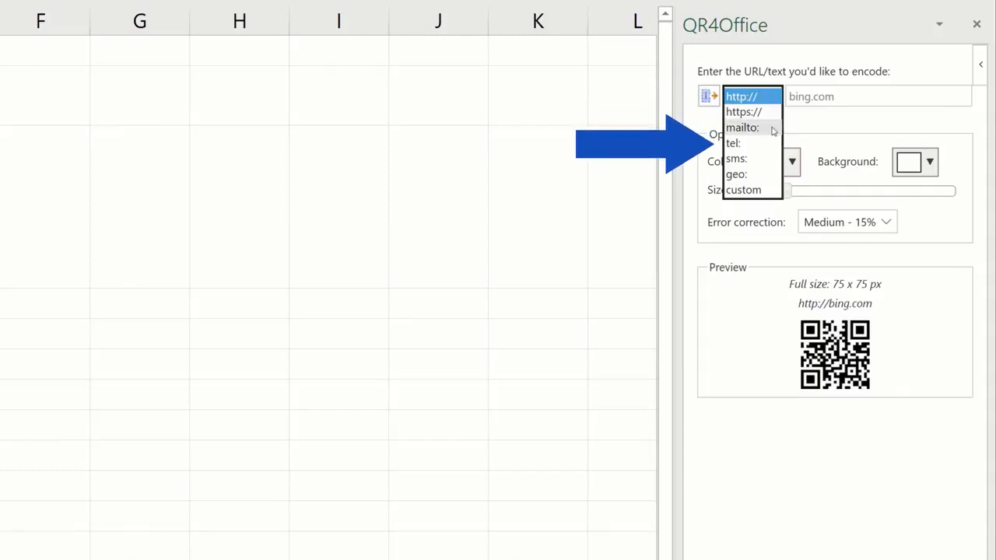
mouse_move(744, 190)
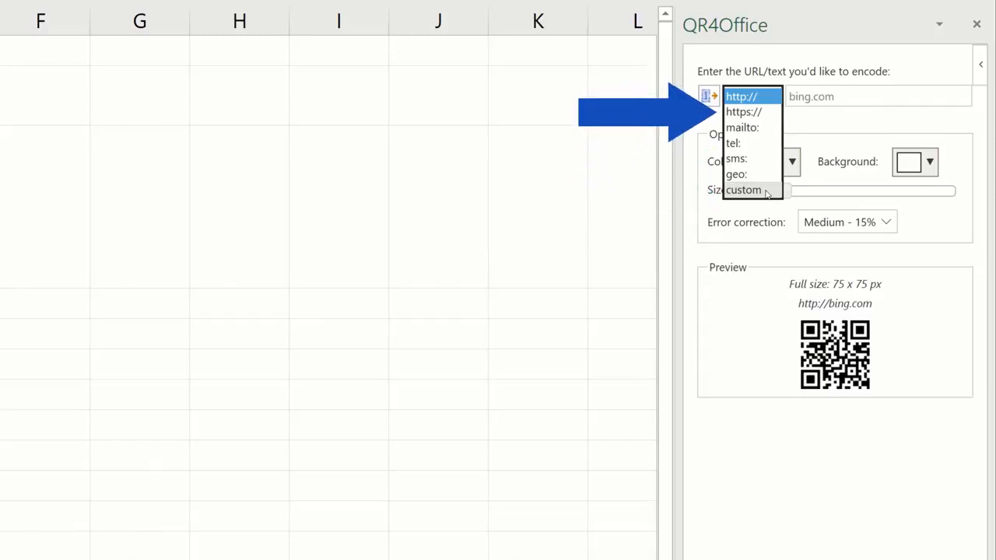
click(744, 112)
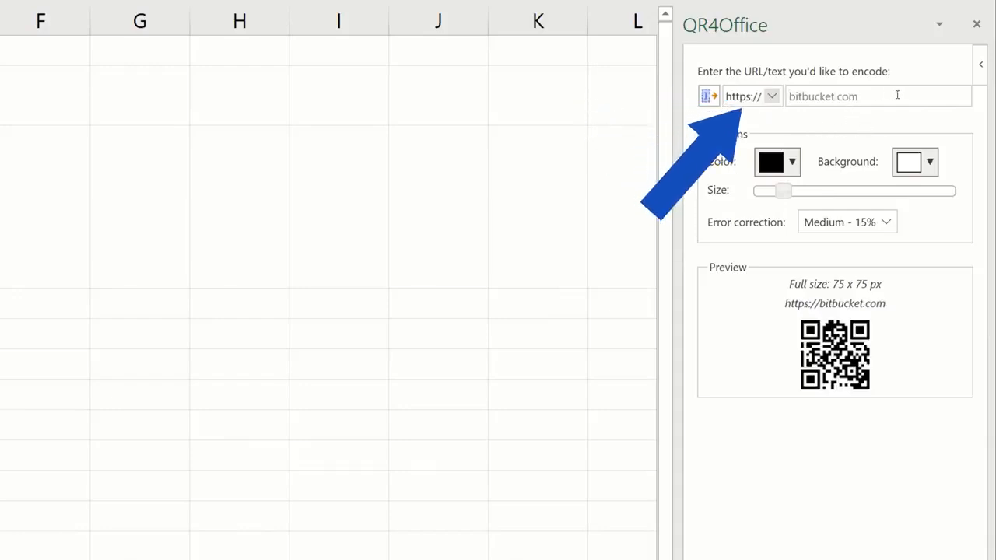
text(easyclickacademy.com)
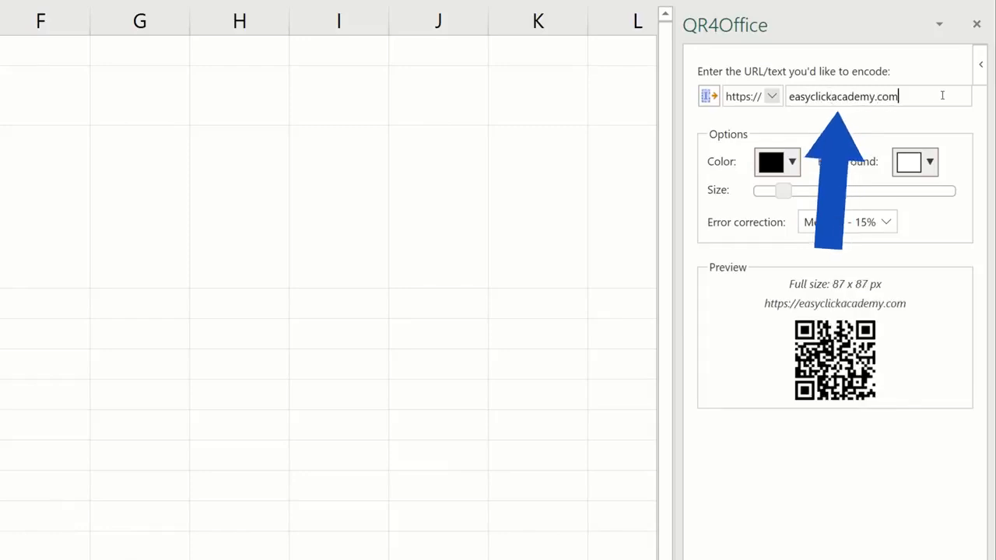
click(794, 162)
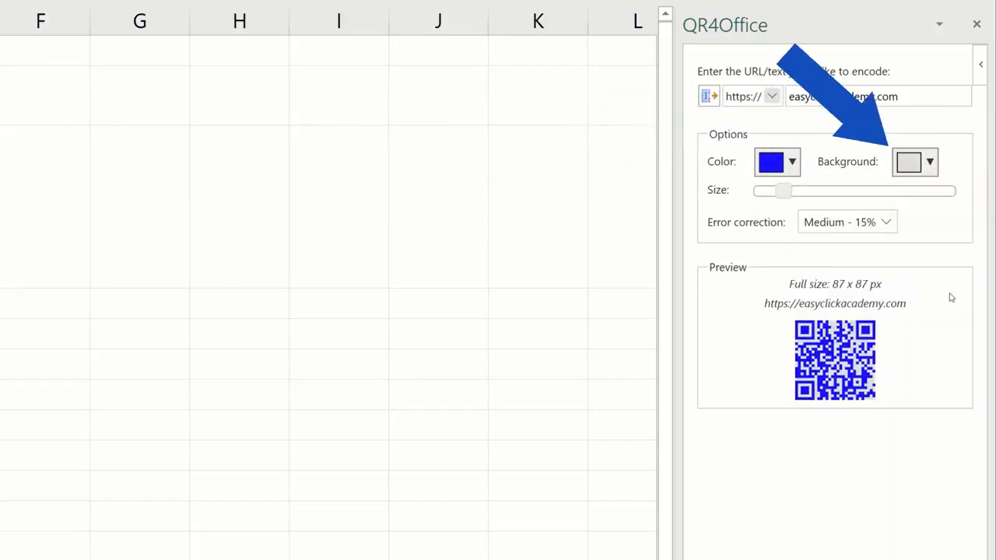
Step: Return the code to black and test sizes 232 and 174 px before settling on 87 px
click(793, 162)
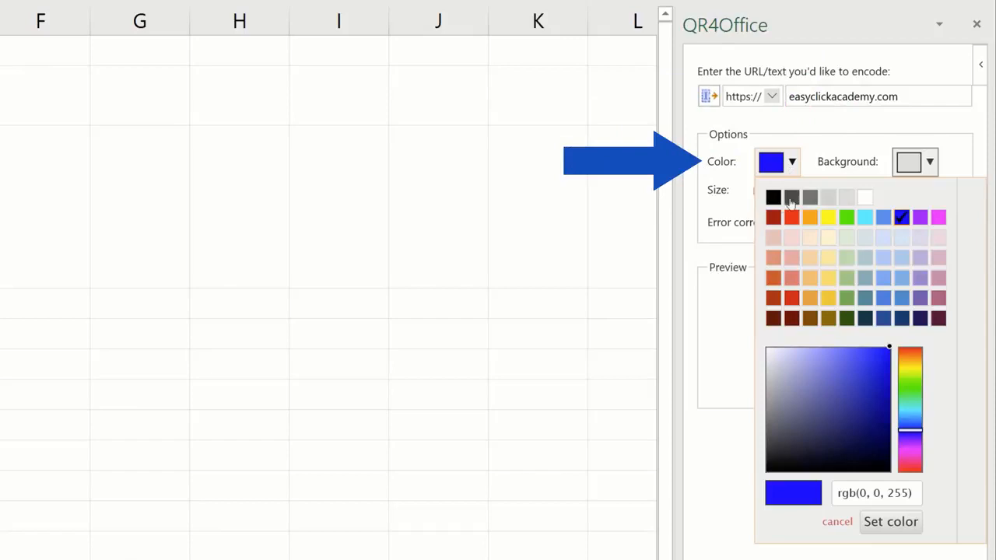
click(772, 196)
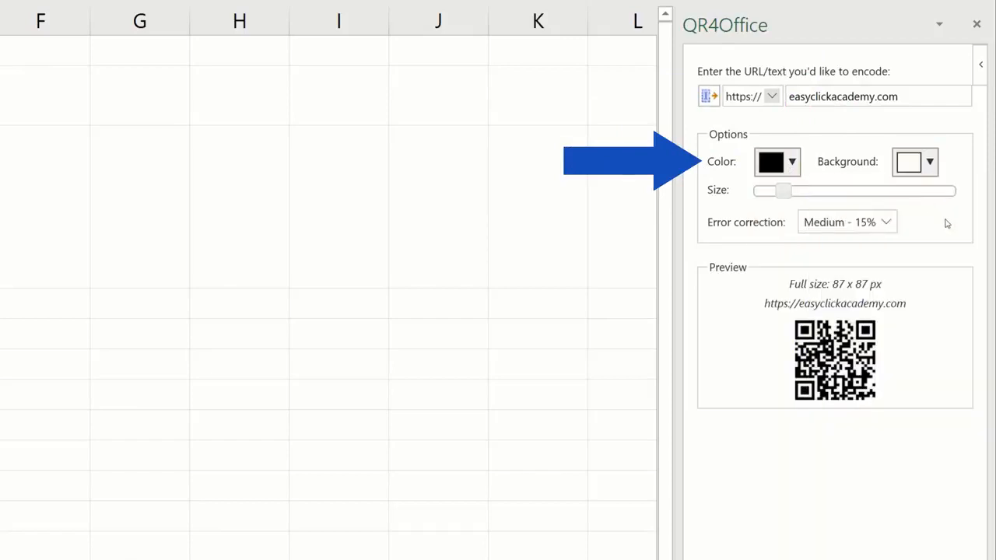
drag(782, 190, 812, 190)
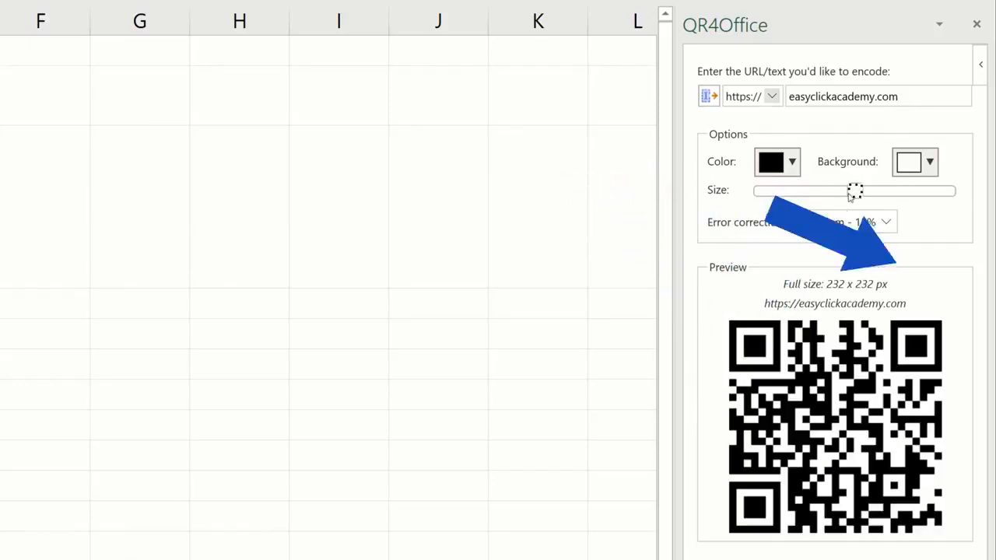
drag(855, 190, 797, 190)
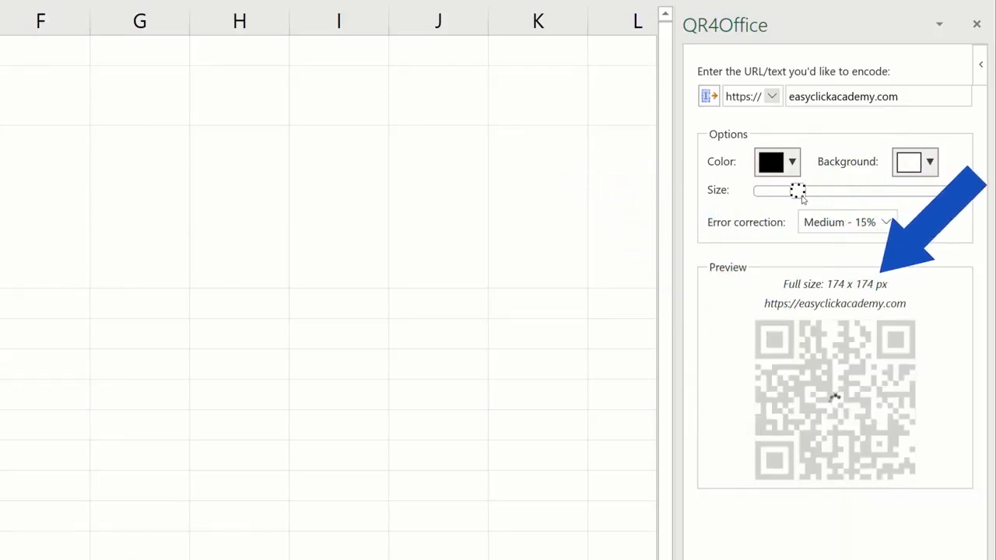
drag(797, 190, 784, 190)
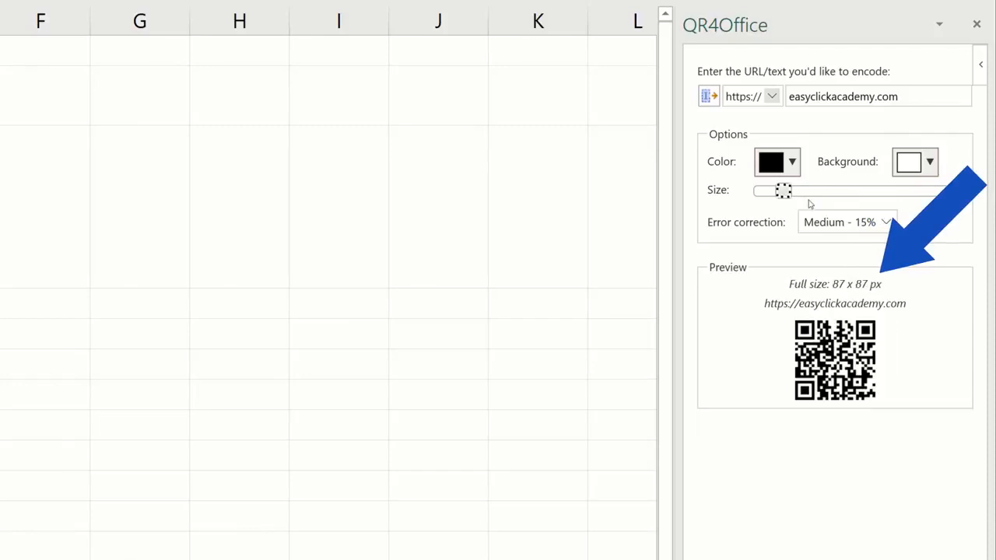
click(844, 221)
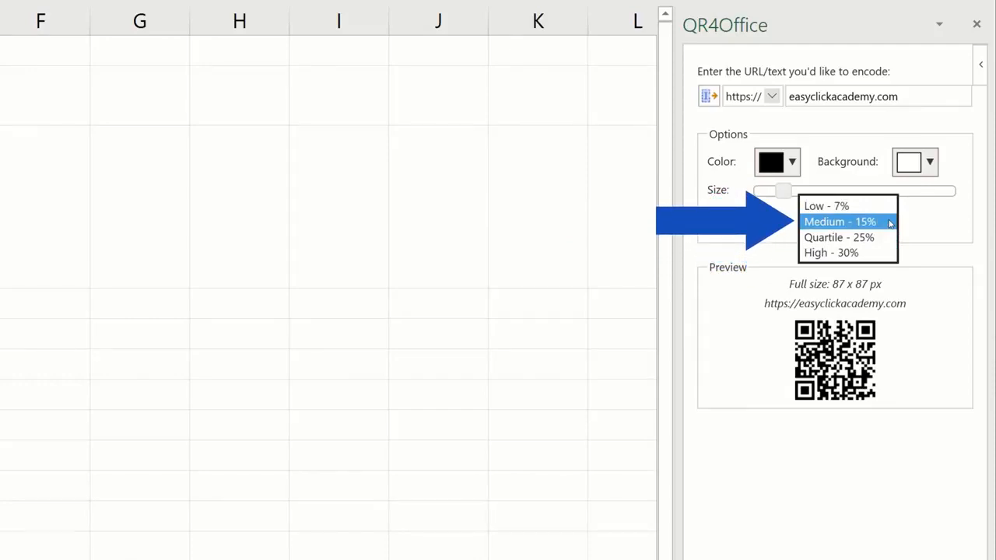
Step: Keep Medium - 15% error correction, insert the QR code and move it into cell C3
click(846, 221)
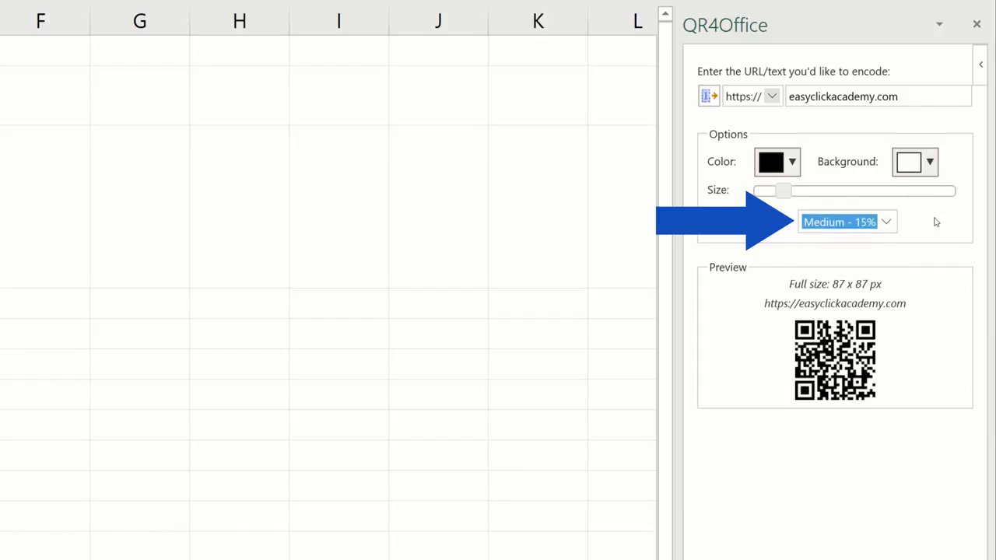
mouse_move(952, 227)
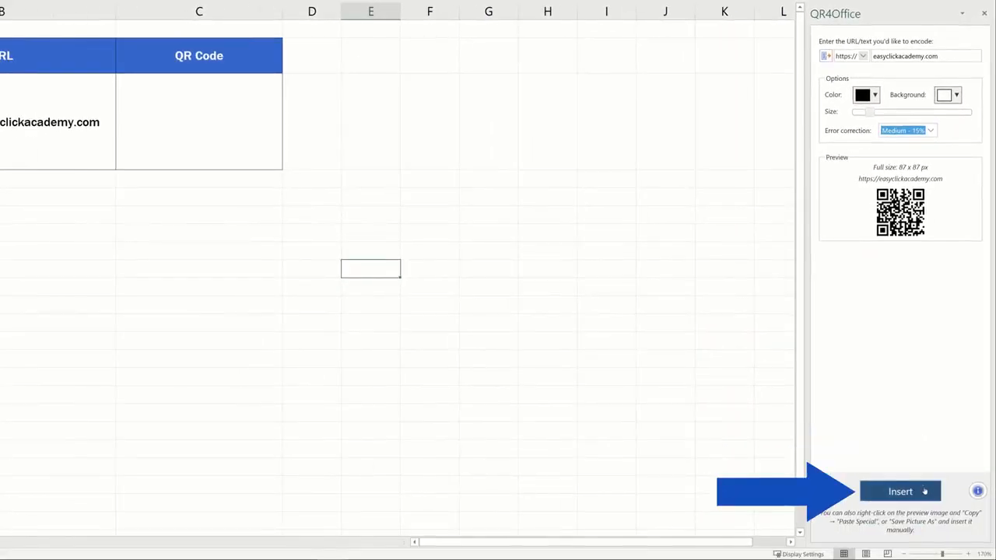
click(906, 490)
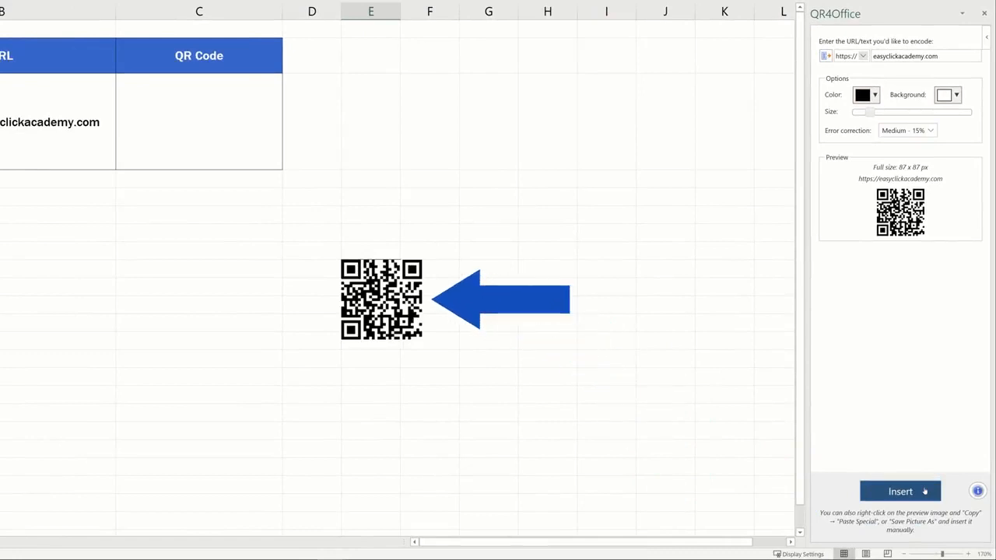
click(906, 491)
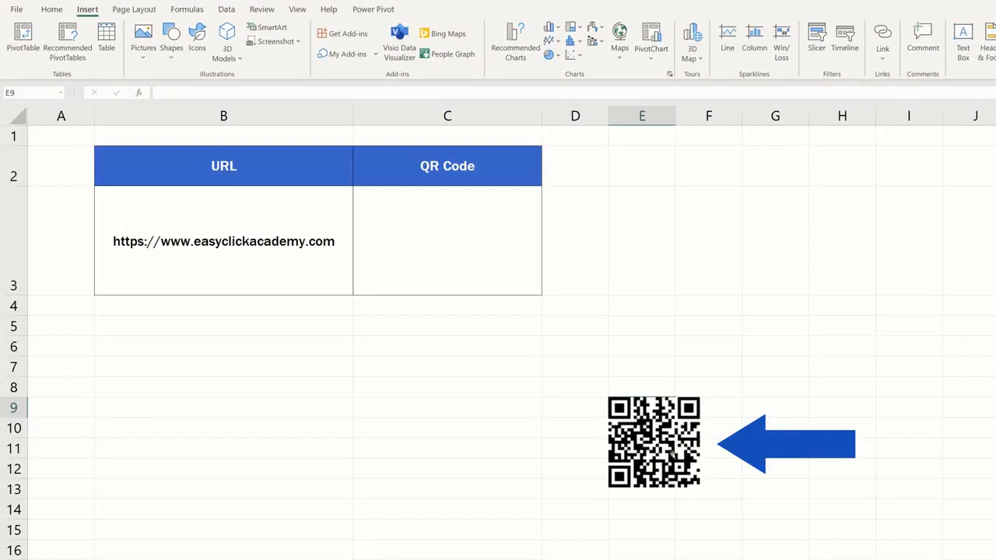
drag(653, 442, 448, 241)
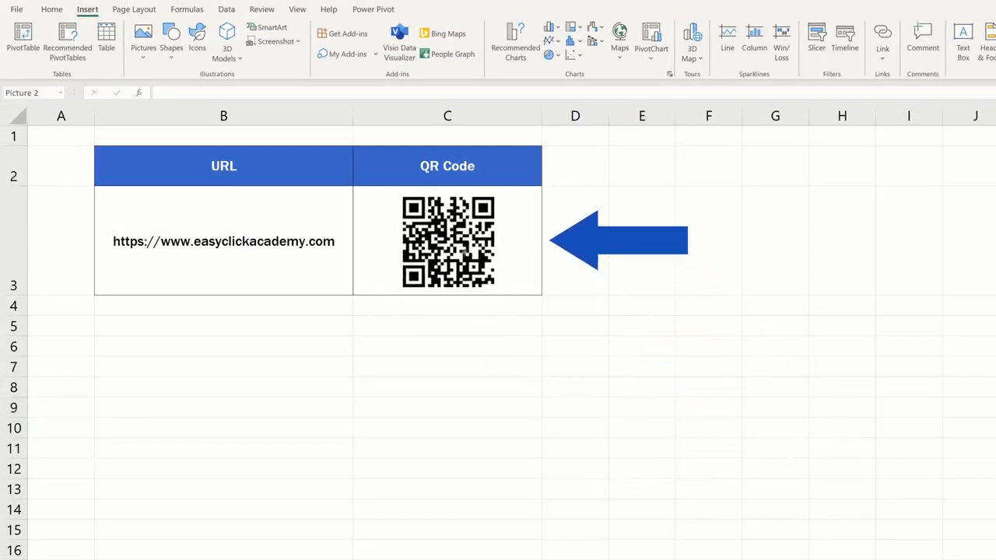
Step: Save the QR code picture from C3 as Picture1.png in the Pictures folder
click(446, 241)
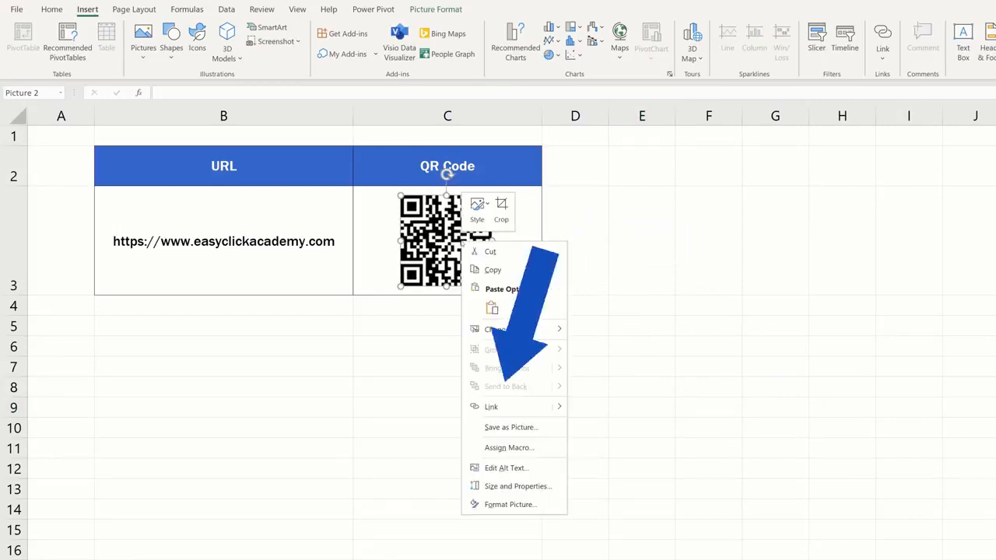
mouse_move(510, 427)
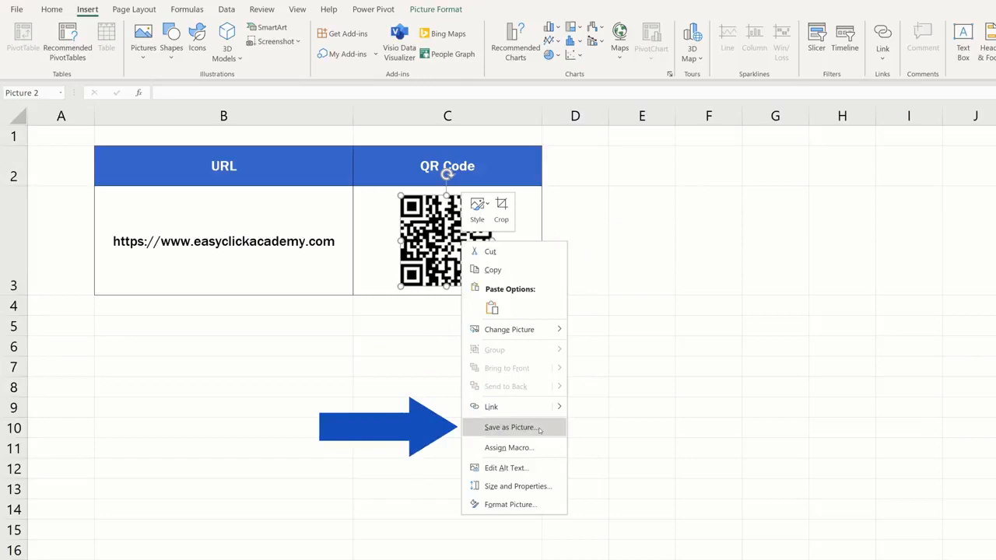
click(506, 426)
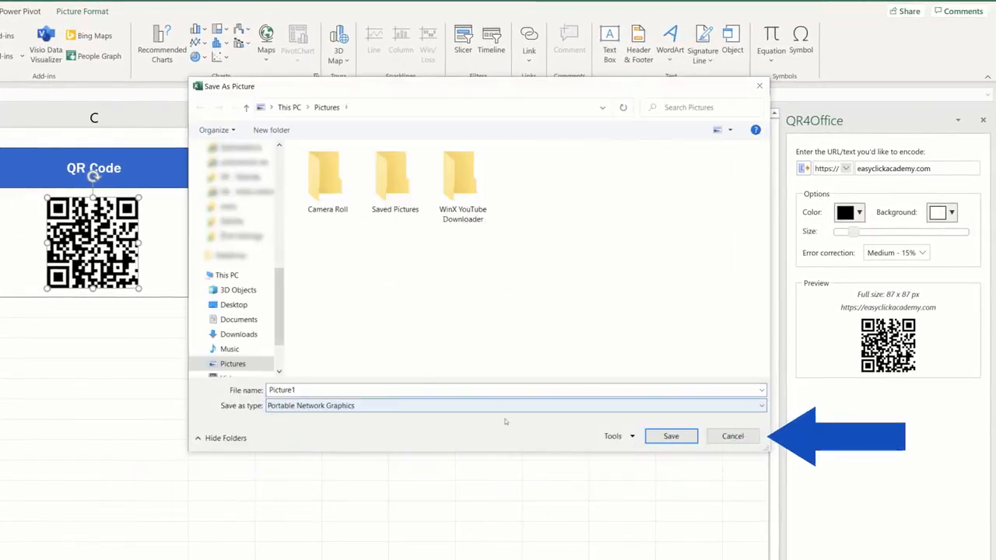
click(733, 436)
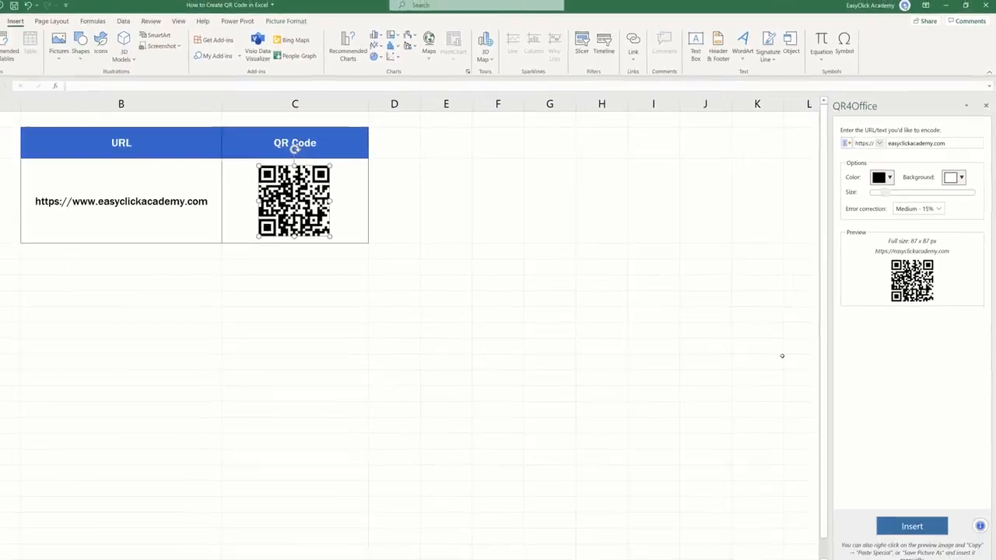